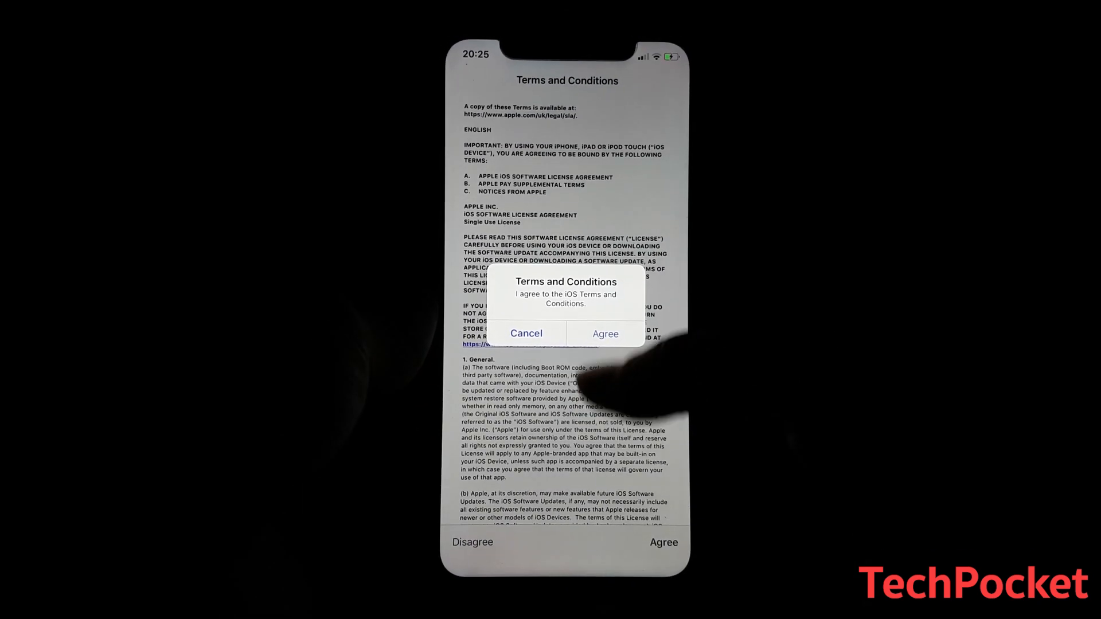
Choose to disable Location Services during setup
left_click(605, 334)
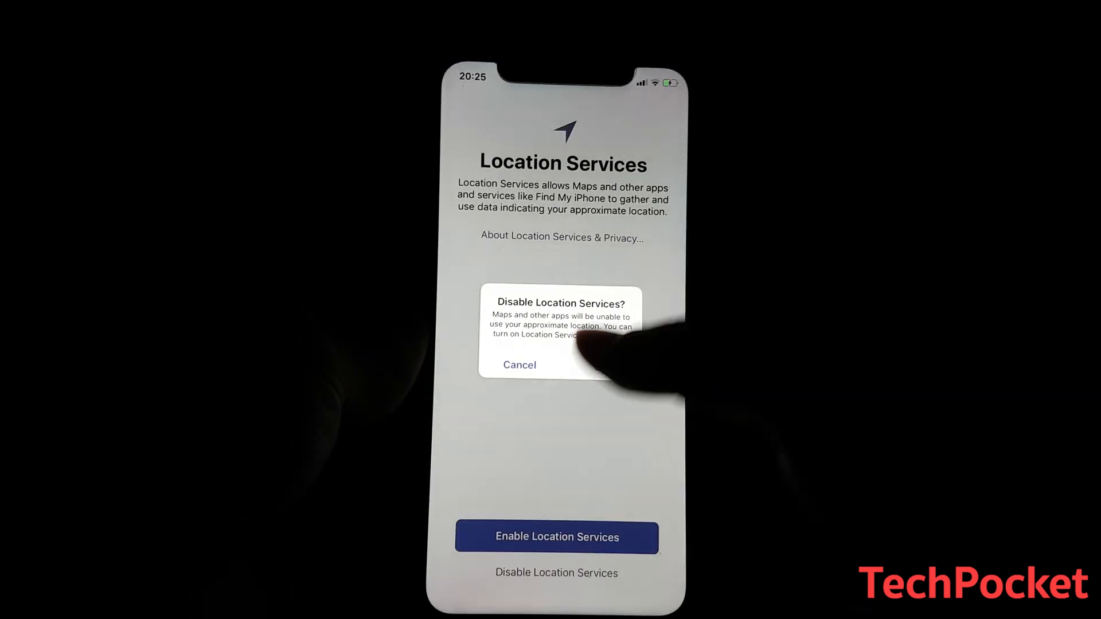
Confirm Location Services stay disabled and continue past the location step
left_click(519, 365)
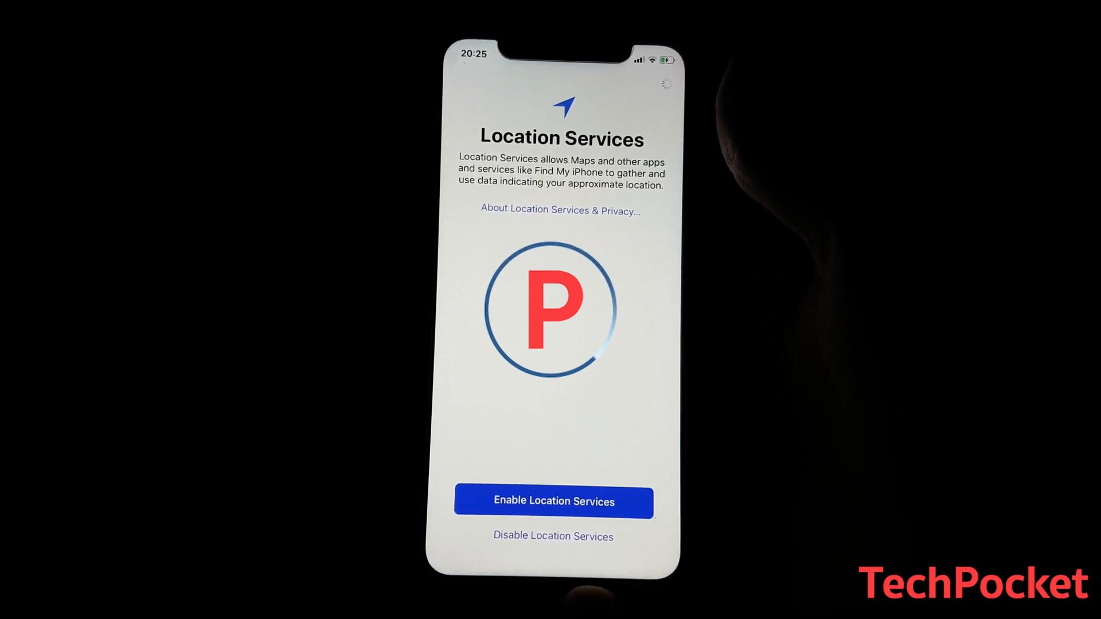
left_click(553, 501)
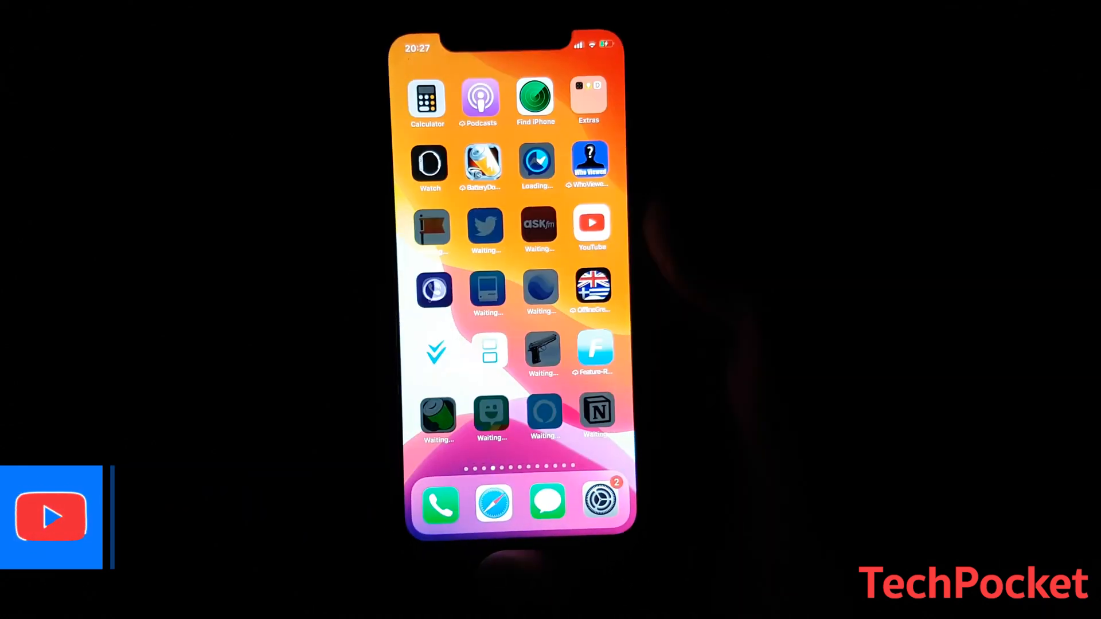
Swipe left to view the next home screen page of re-downloading apps
left_click(598, 500)
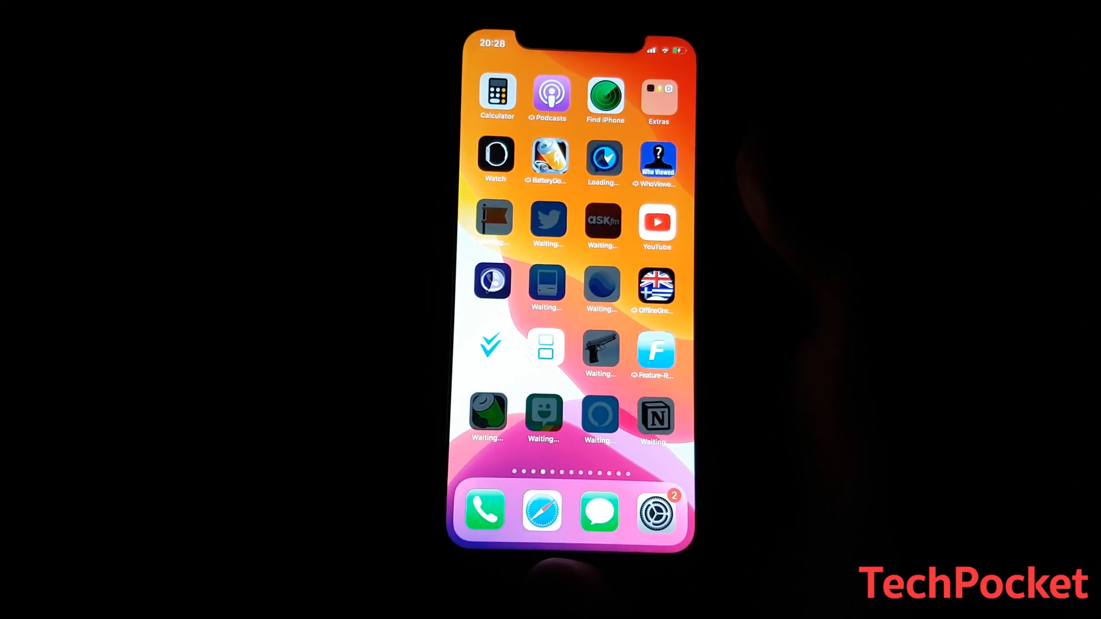
scroll("left", 3)
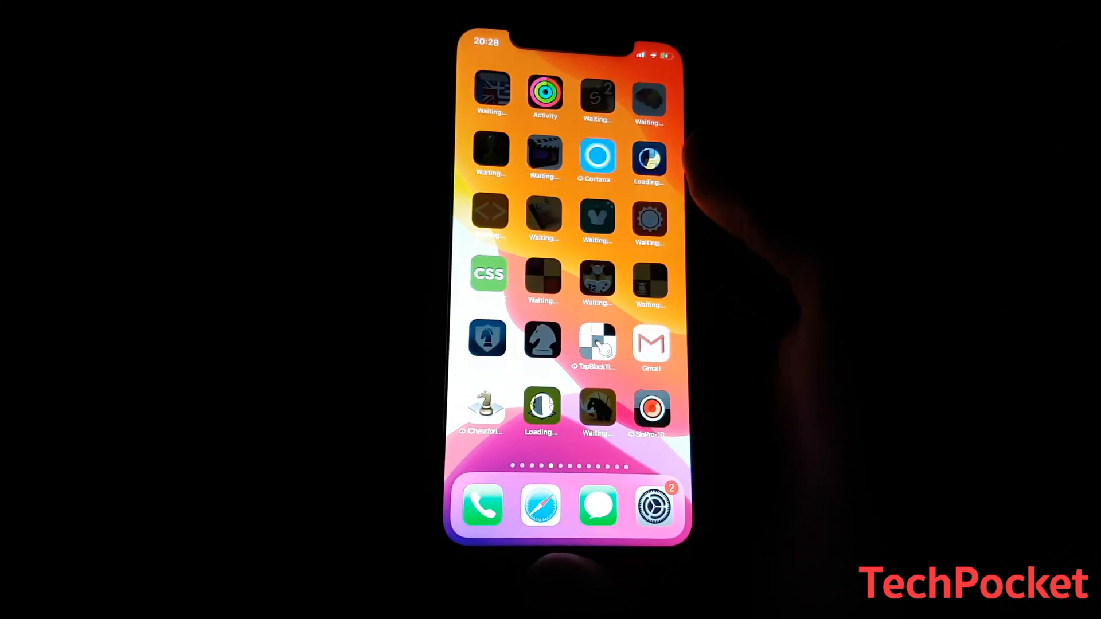